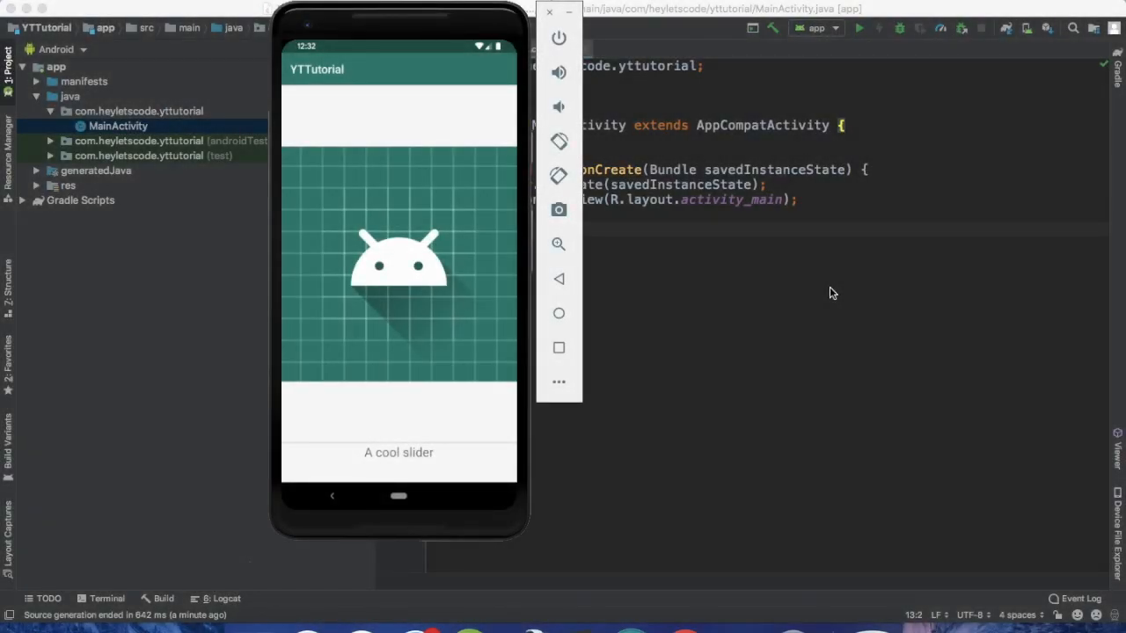
# Demo the sliding panel, sync the slidinguppanel 3.4.0 dependency, and open activity_main.xml.
pyautogui.click(407, 437)
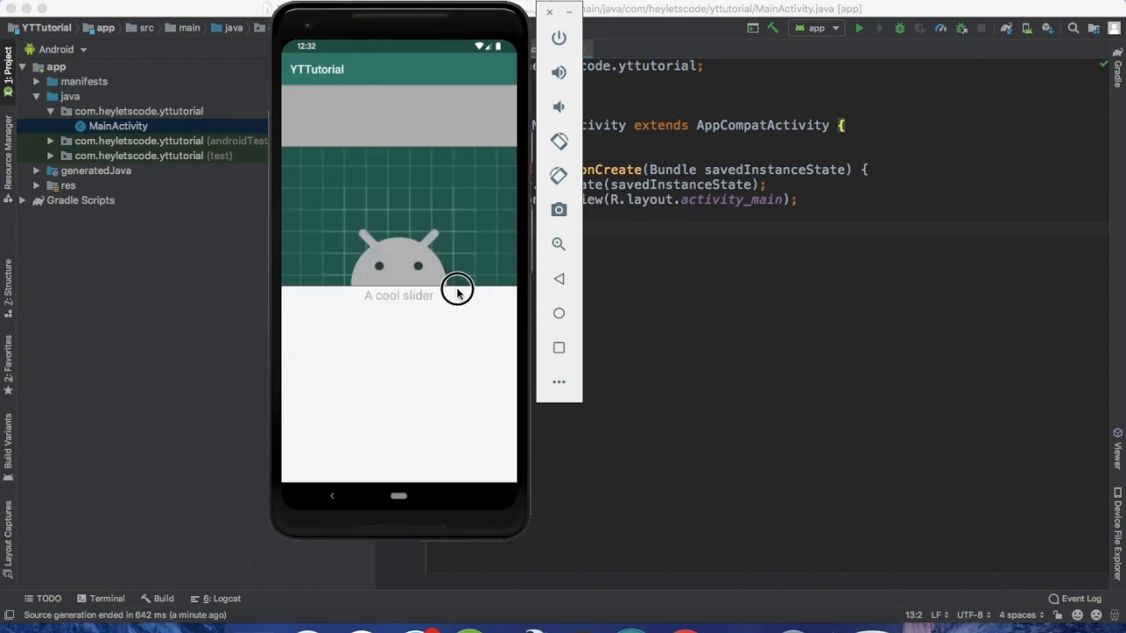
pyautogui.moveTo(457, 290); pyautogui.dragTo(459, 241)
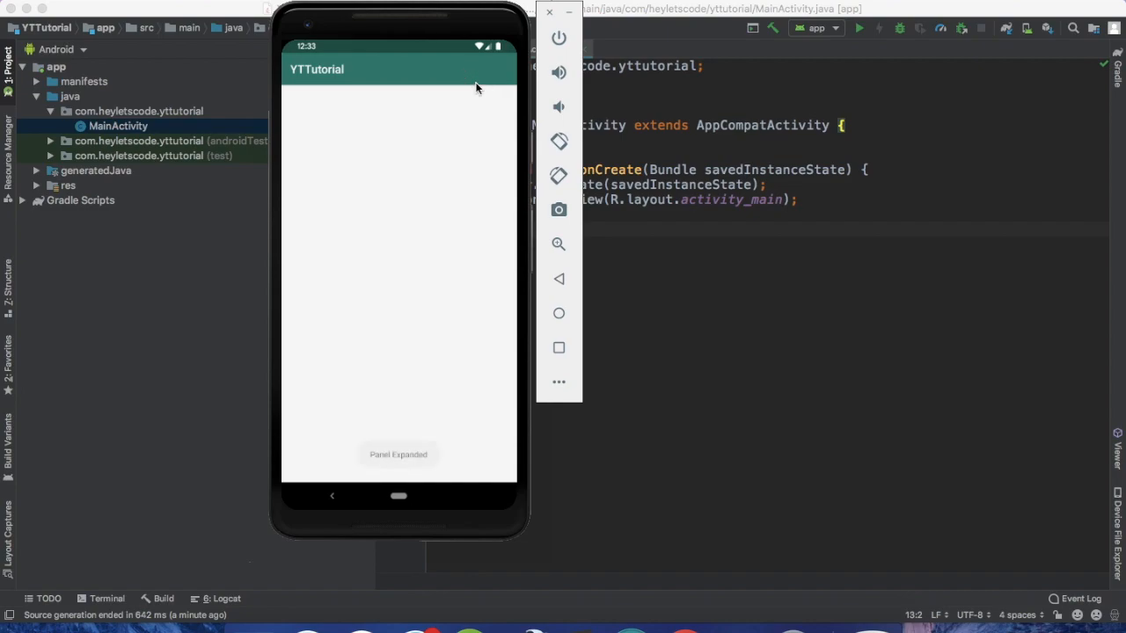
pyautogui.moveTo(403, 453)
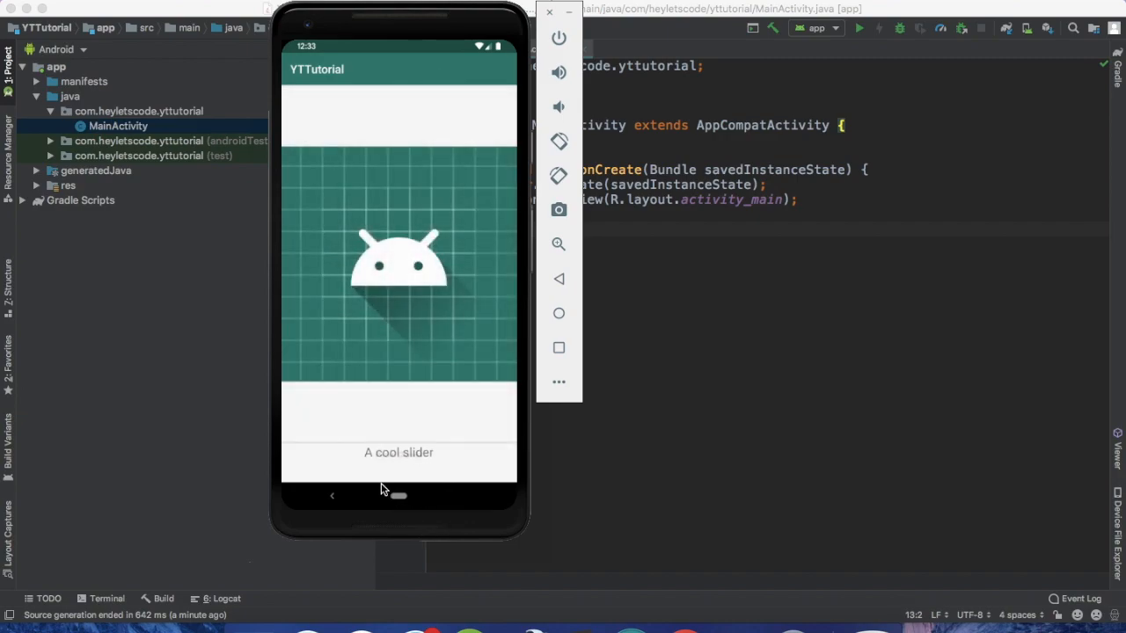
pyautogui.click(398, 452)
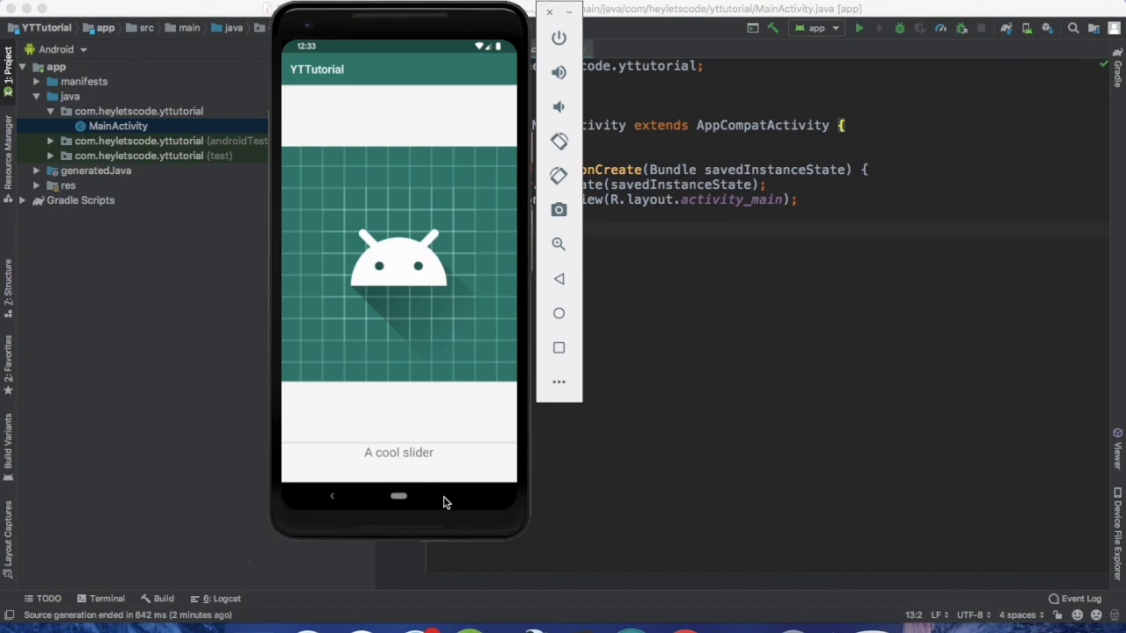
pyautogui.moveTo(437, 495)
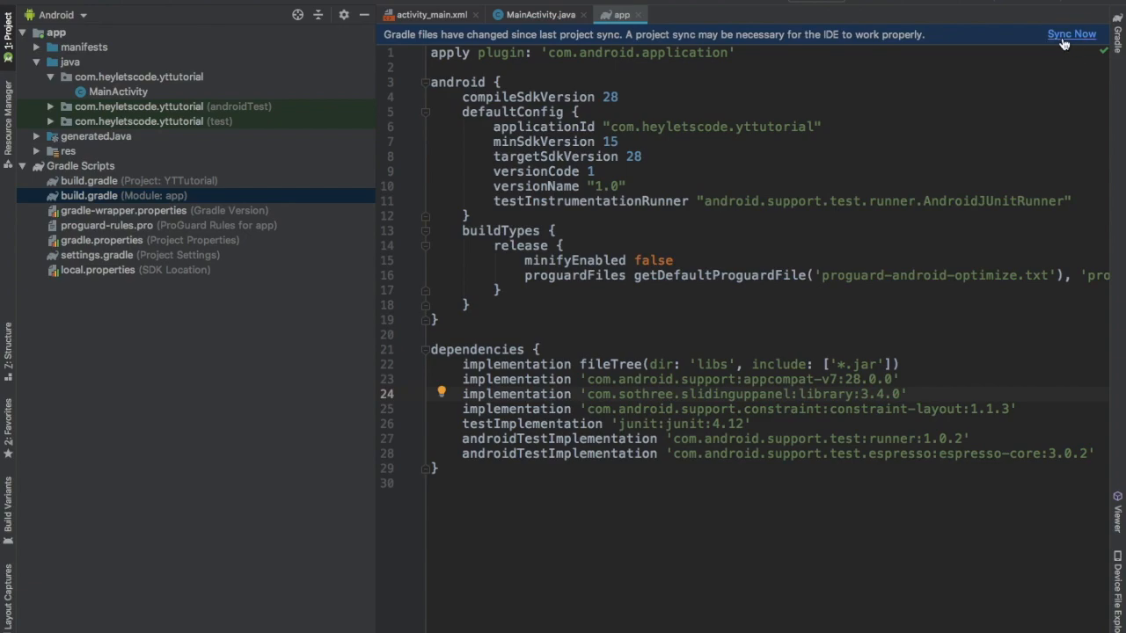
pyautogui.click(1071, 33)
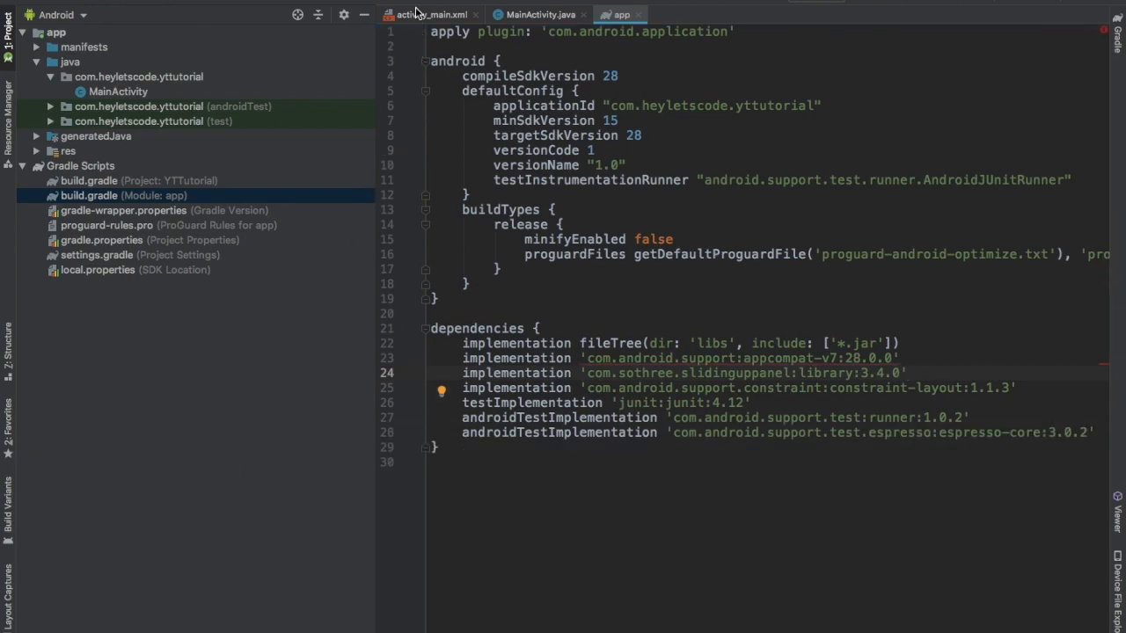
pyautogui.click(430, 14)
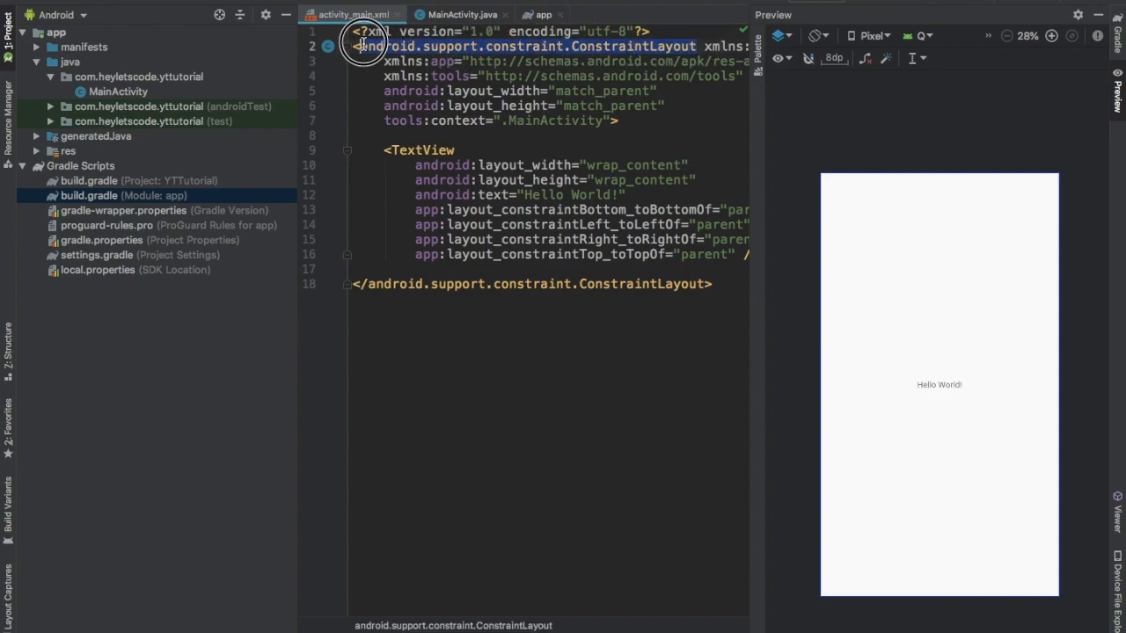
# Make SlidingUpPanelLayout the root, holding a RelativeLayout with a match_parent ImageView and android:src.
pyautogui.write('SlidingUpPanelLayout xm')
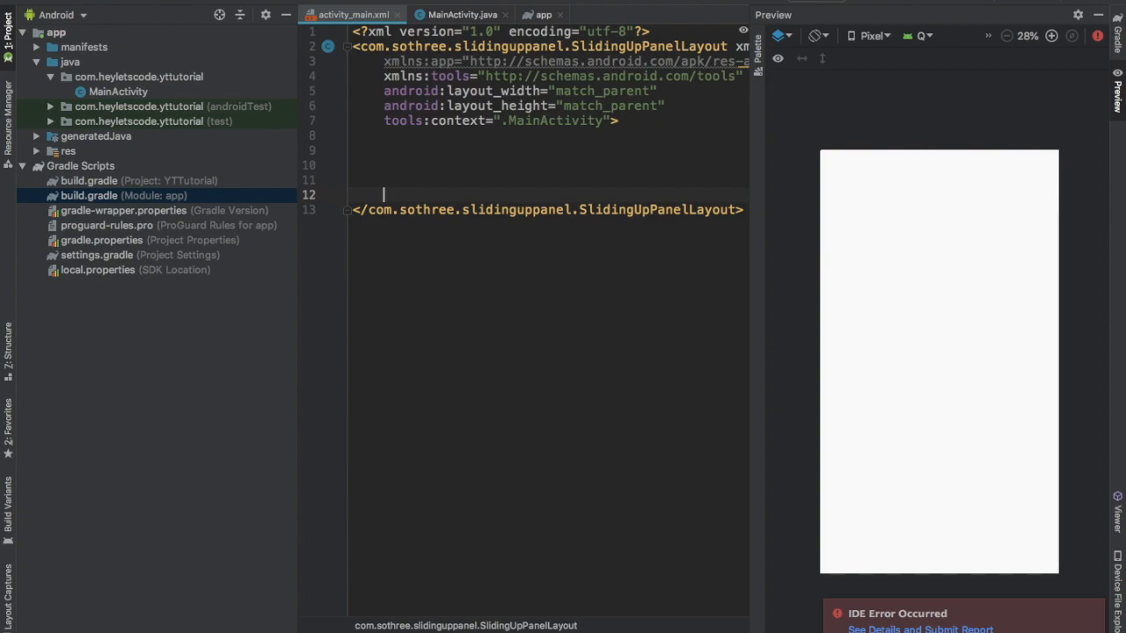
pyautogui.write('<RelativeLayout')
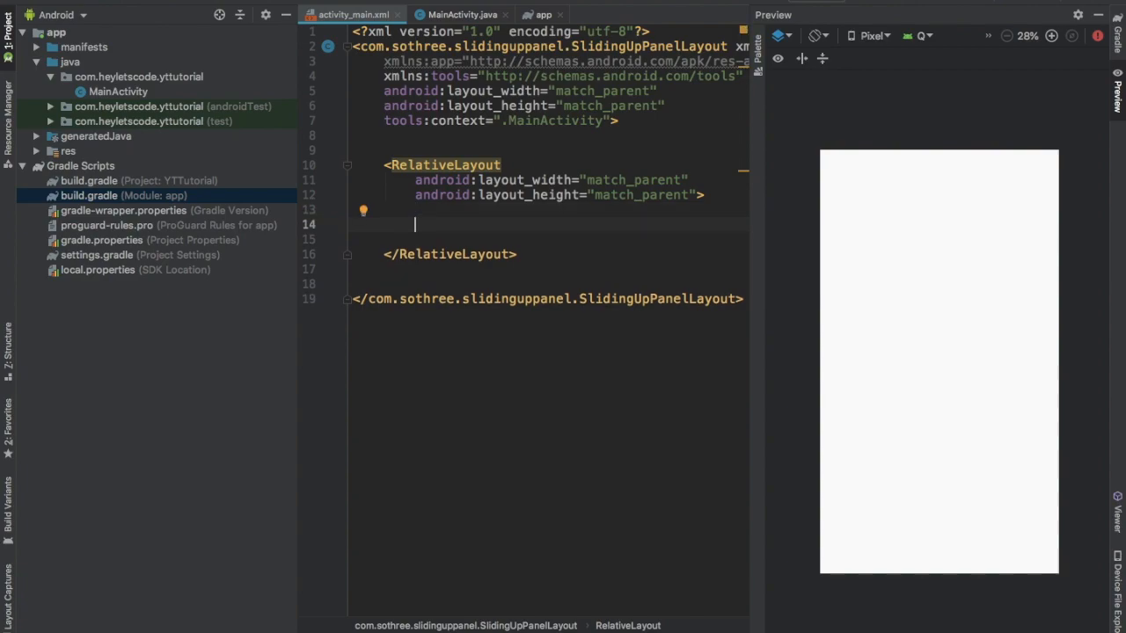
pyautogui.write('<ImageView')
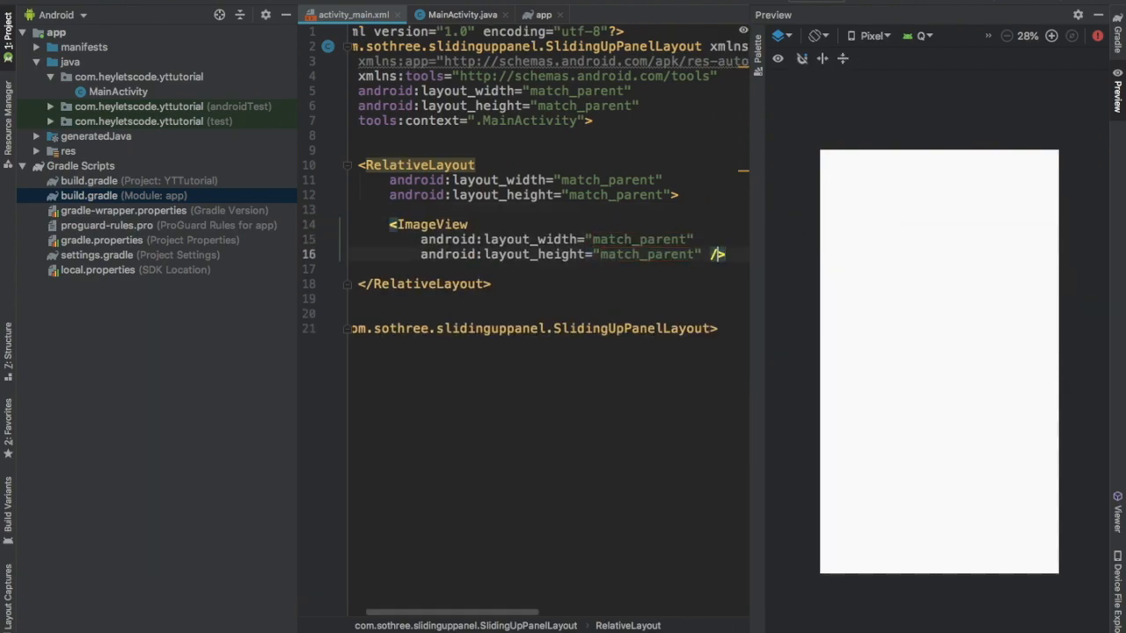
pyautogui.write('android:src="@drawable/ic_launcher_back')
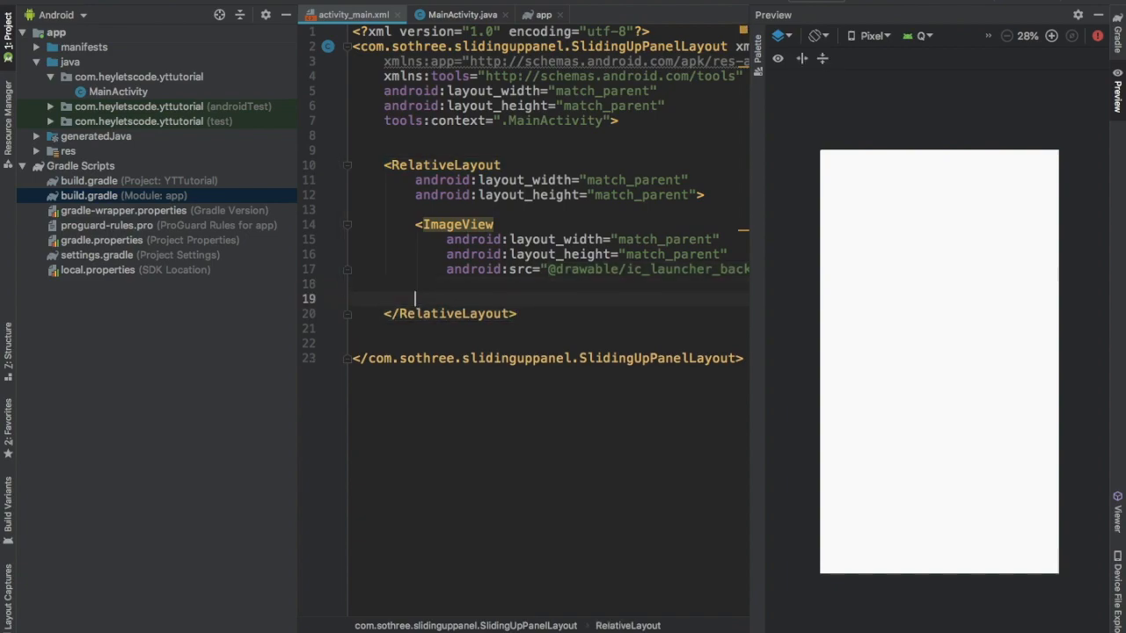
pyautogui.write('<ImageView')
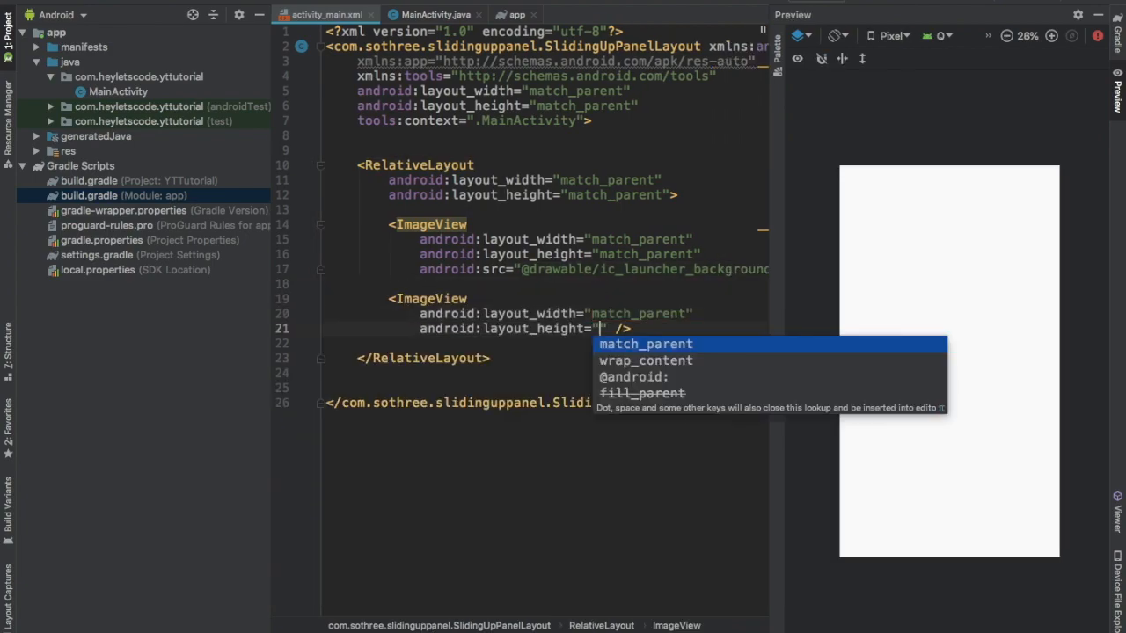
# Add an ic_launcher_foreground ImageView and a RelativeLayout with TextView 'A cool slider', gravity center|top, id textView.
pyautogui.write('android:src="@drawable/ic_launcher_foregroun')
pyautogui.click(545, 373)
pyautogui.write('<')
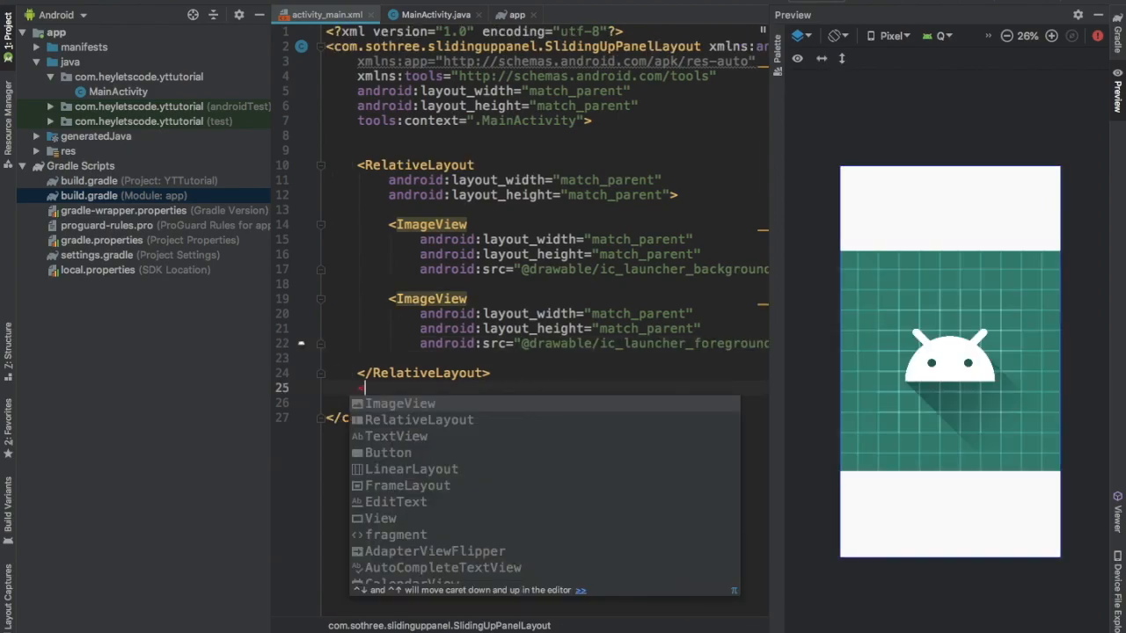
pyautogui.write('RelativeLayout')
pyautogui.write('android:text="A c"/>')
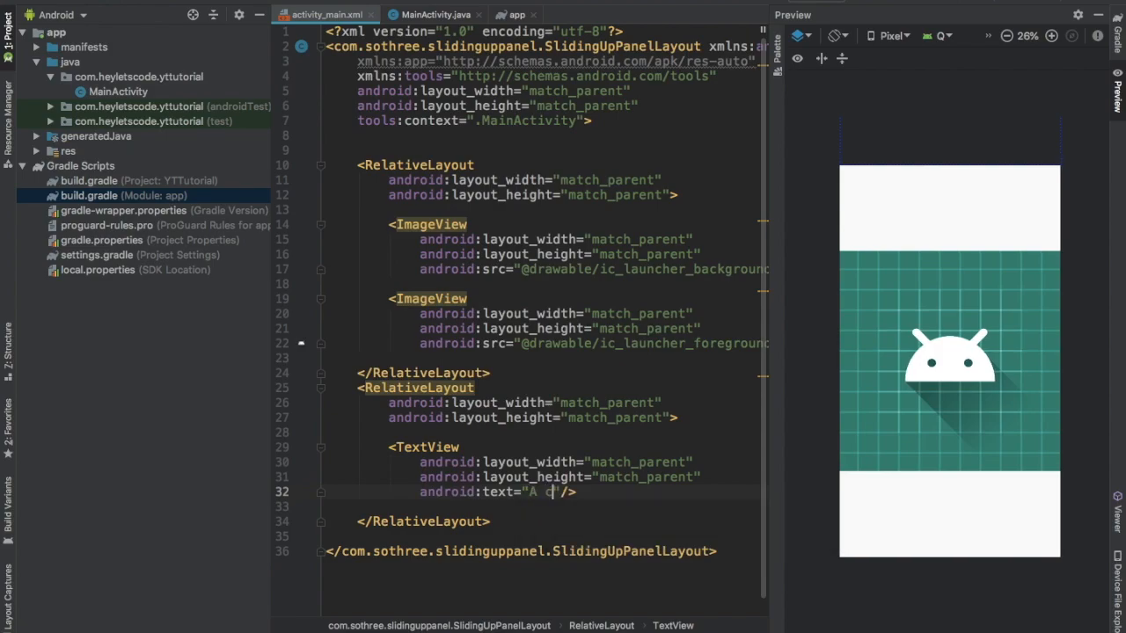
pyautogui.write('gravity="center"/>')
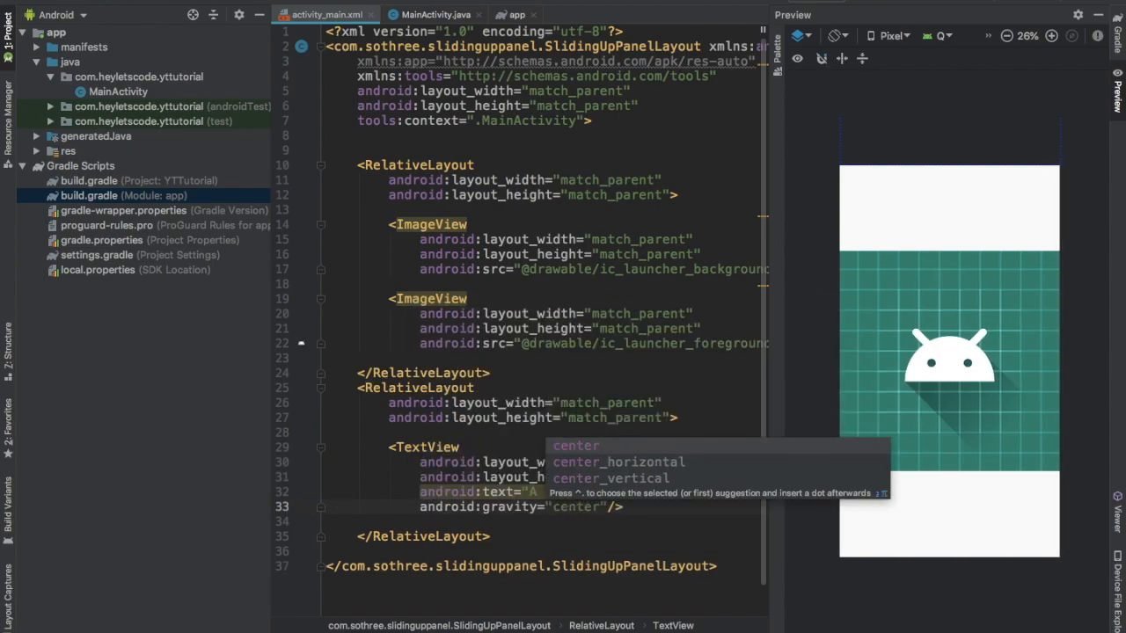
pyautogui.write('android:id="@+id/textView"/>')
pyautogui.write('|top')
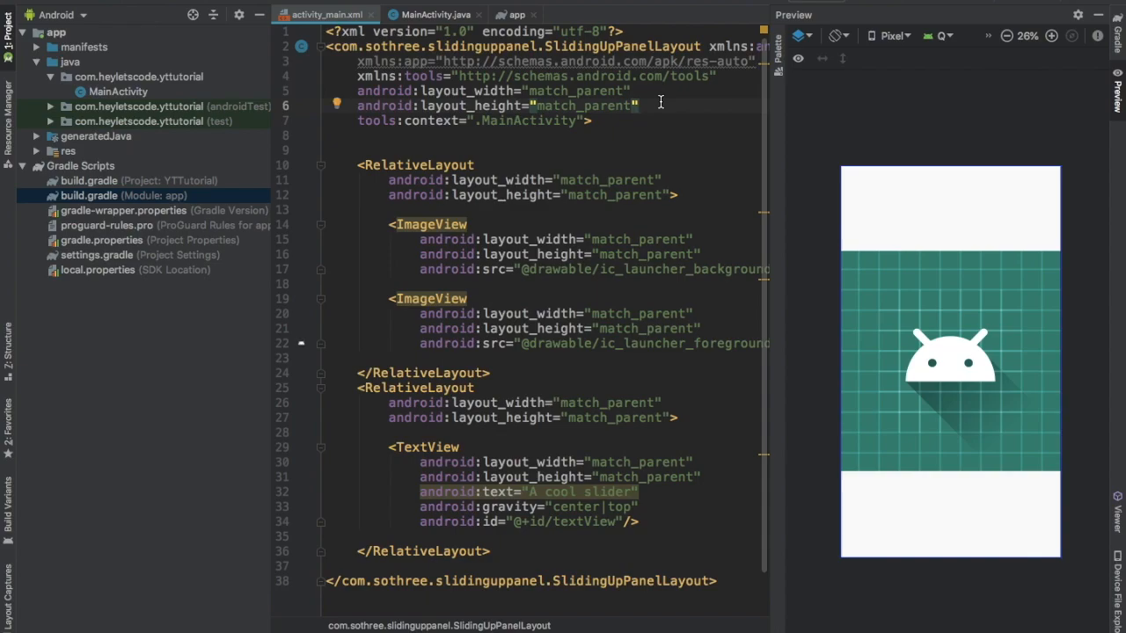
# Set the SlidingUpPanelLayout's android:gravity to bottom.
pyautogui.write('android:gravity=""')
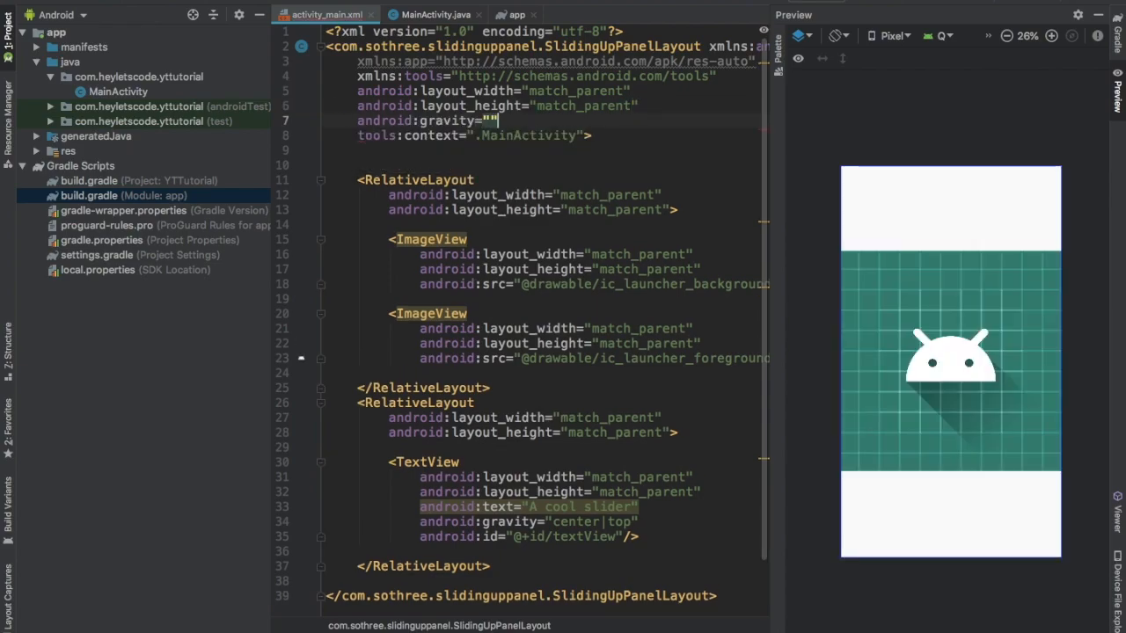
pyautogui.write('bottom')
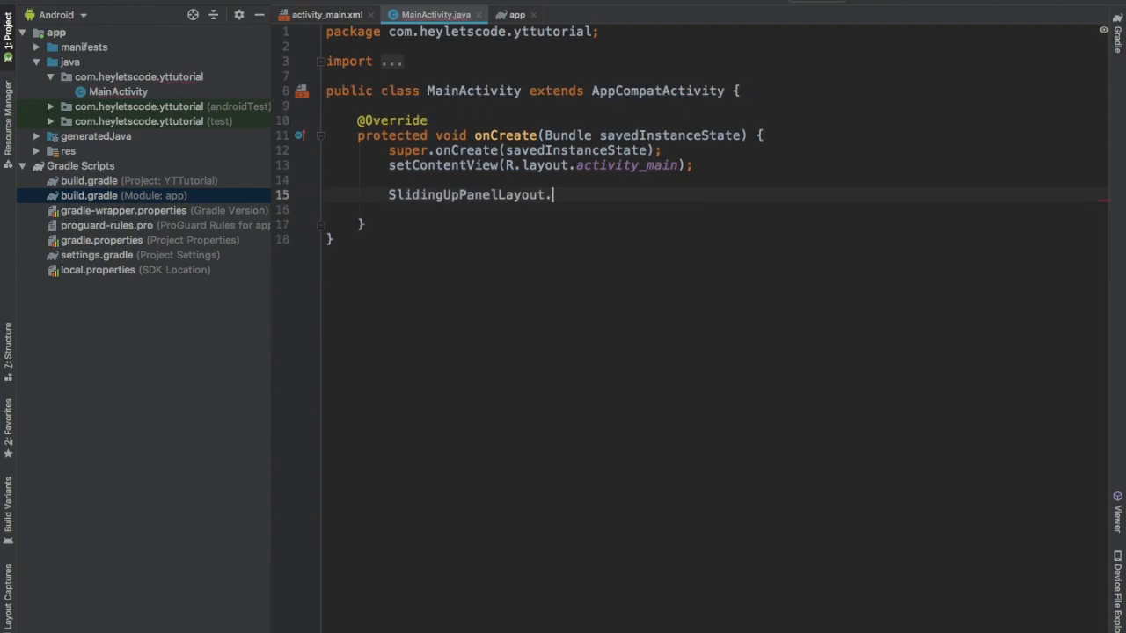
# Add a panel slide listener whose onPanelSlide sets textView's alpha to 1 - slideOffset.
pyautogui.write('layout.')
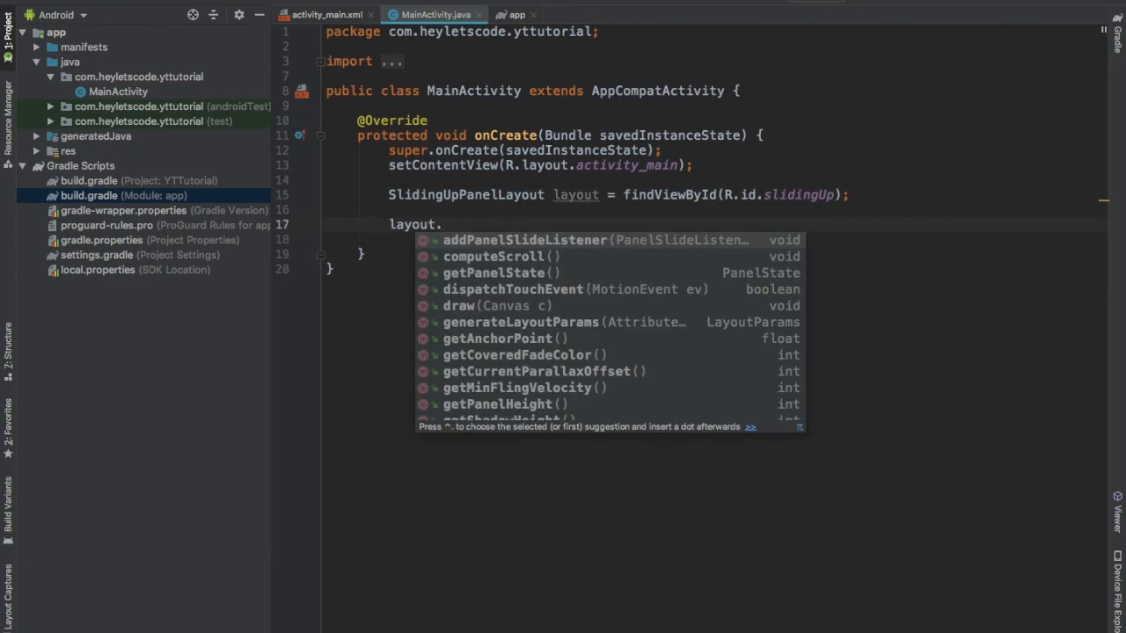
pyautogui.click(525, 239)
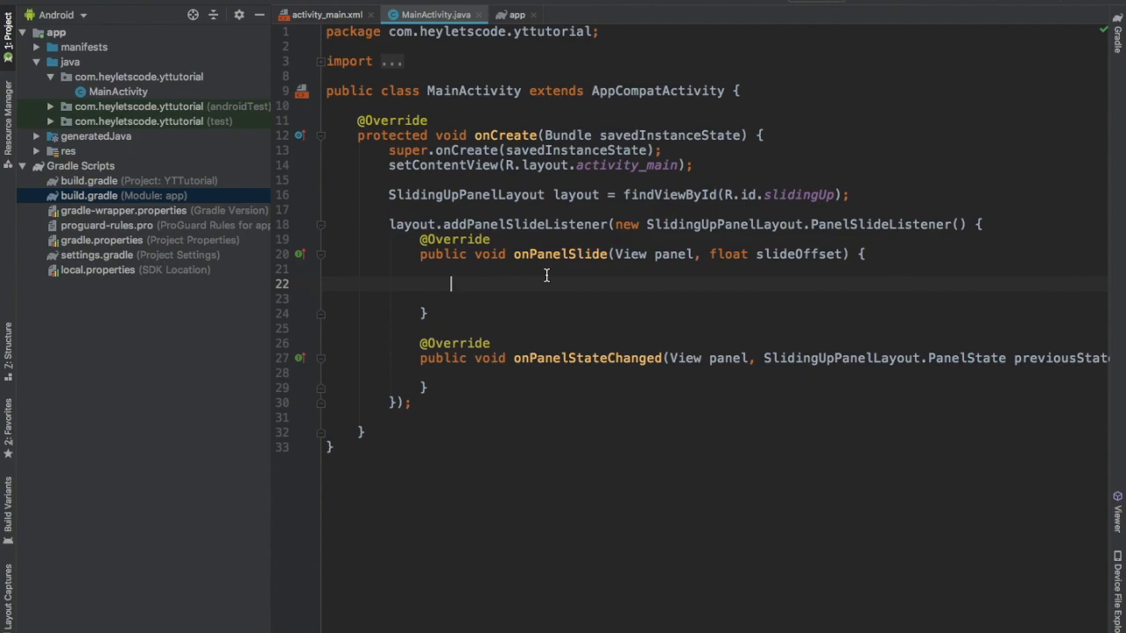
pyautogui.write('findViewById(R.id.textView).')
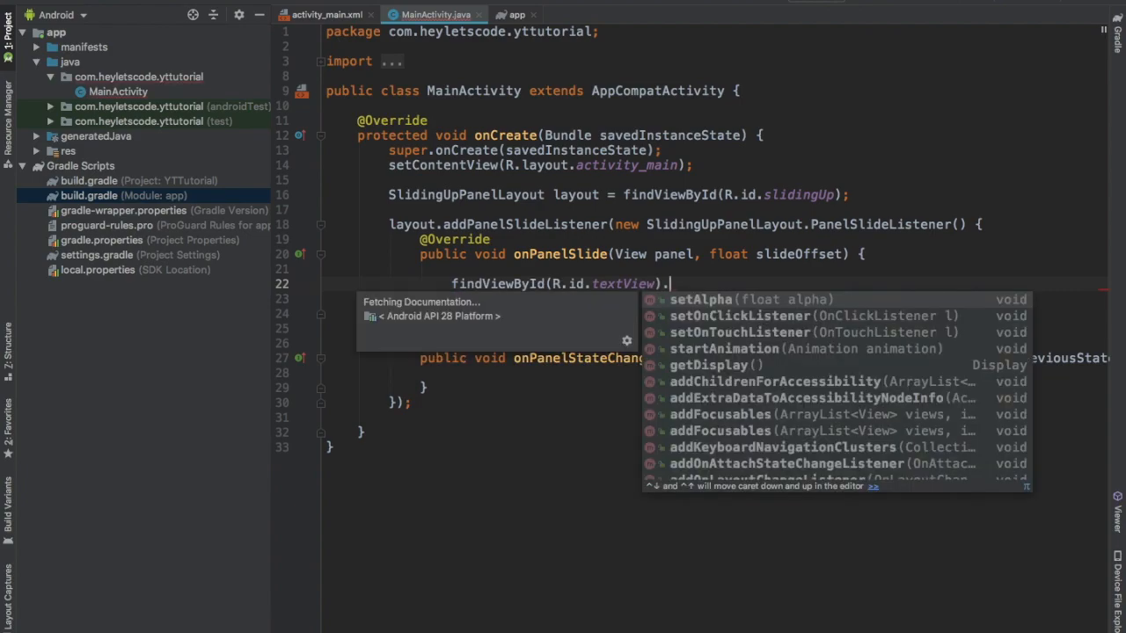
pyautogui.click(700, 299)
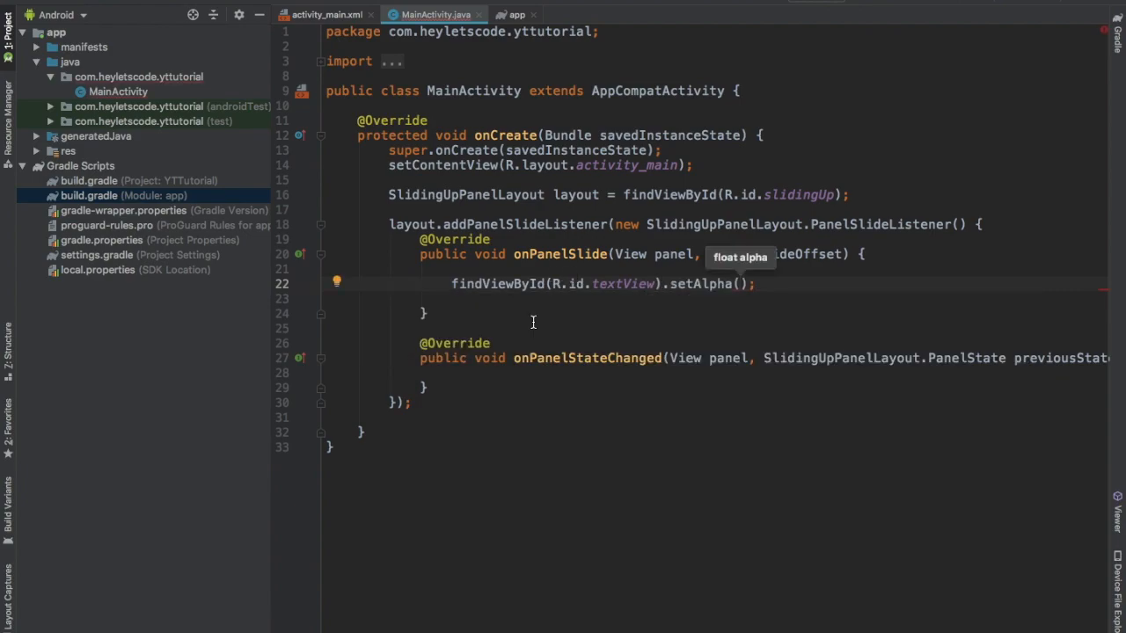
pyautogui.write('1 -')
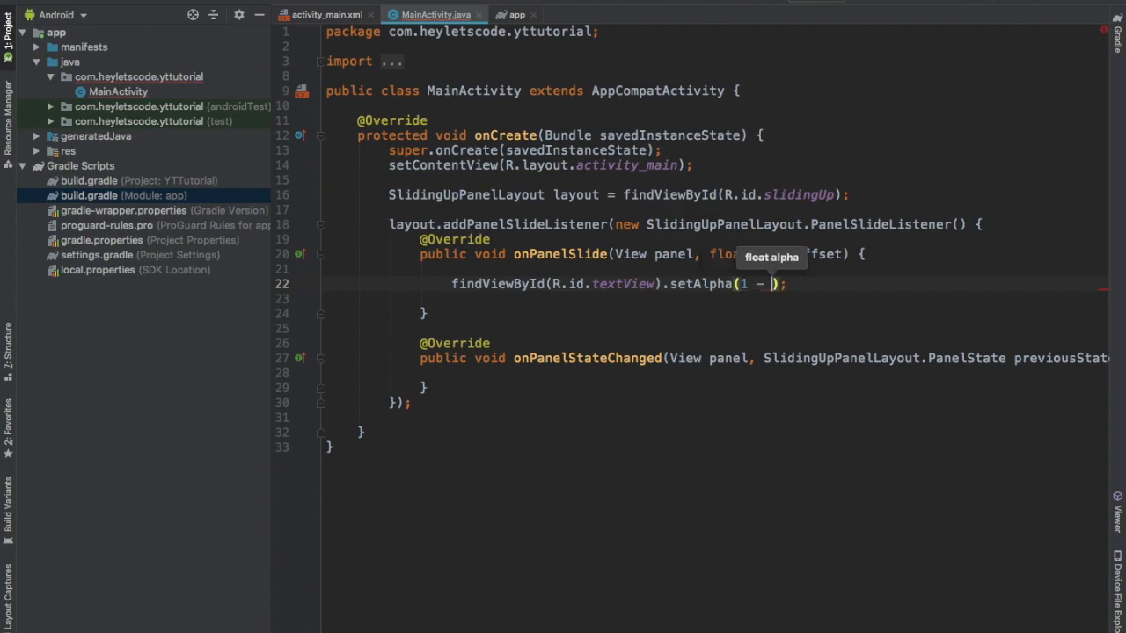
pyautogui.write('slideOffset')
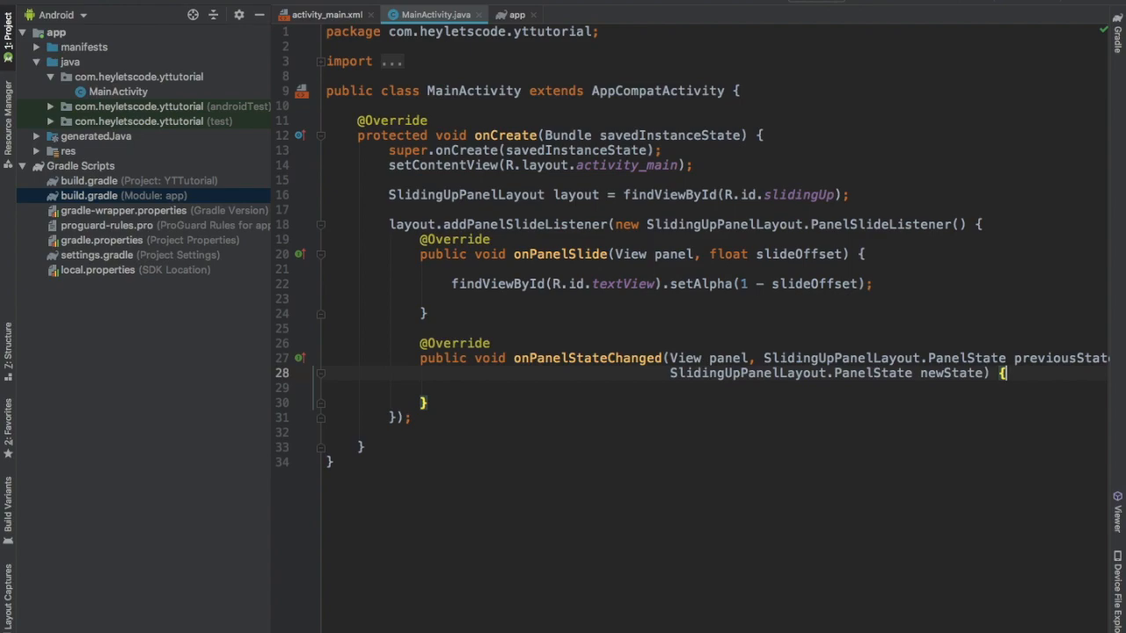
# Toast 'Panel expanded' on EXPANDED and 'Panel collapsed' on COLLAPSED, then run the app.
pyautogui.write('if (')
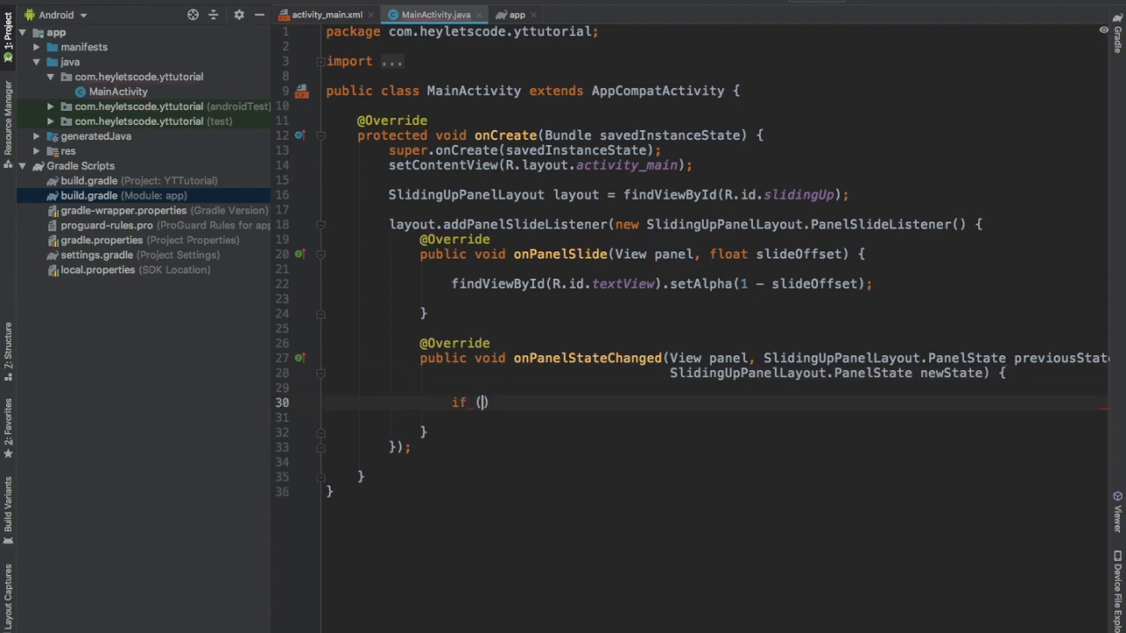
pyautogui.write('newState ==')
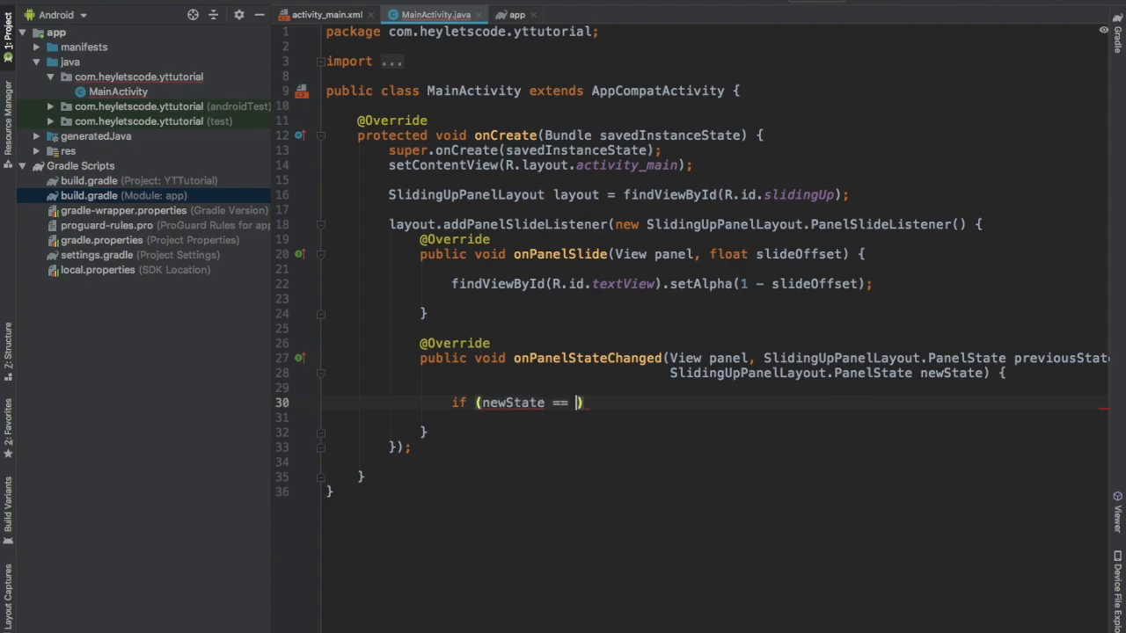
pyautogui.write('SlidingUpPanelLayout.PanelState.')
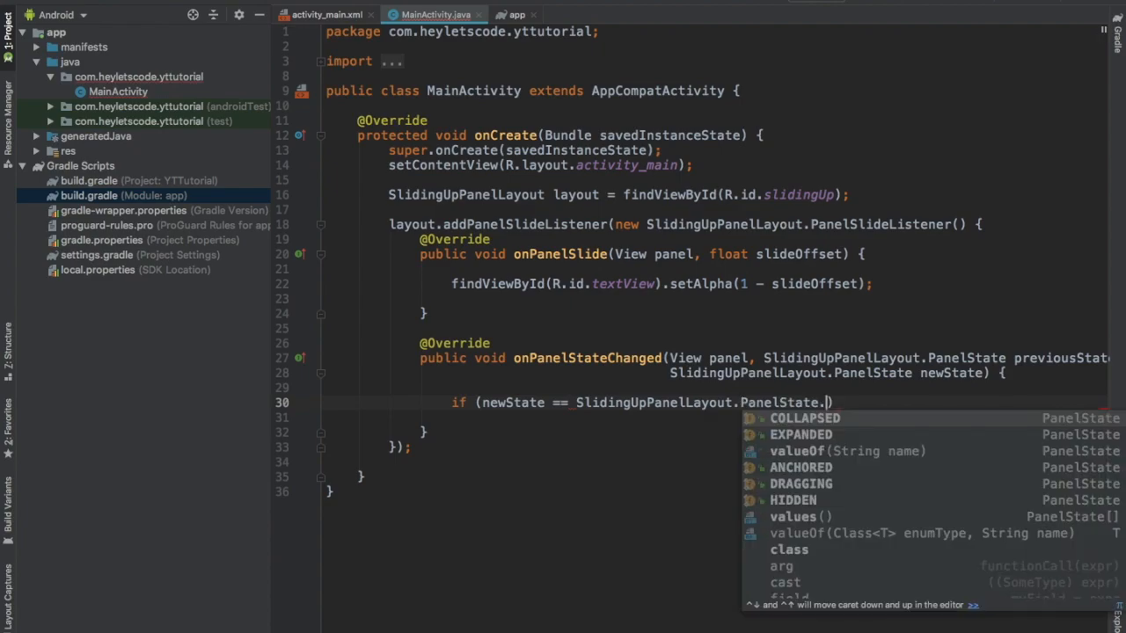
pyautogui.click(800, 434)
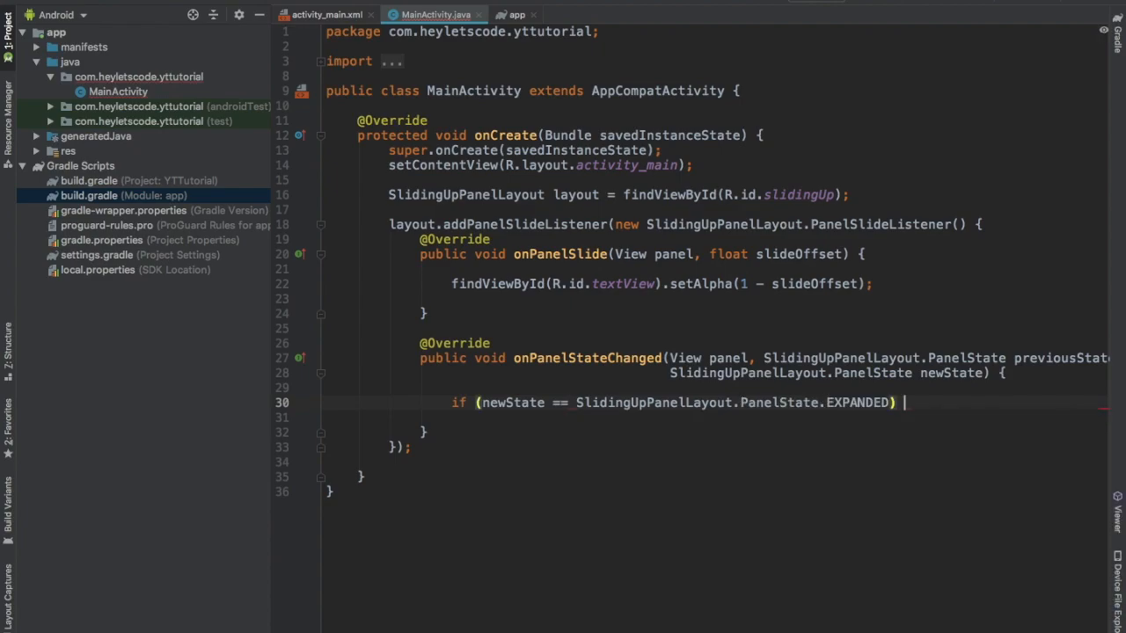
pyautogui.write('Tpa')
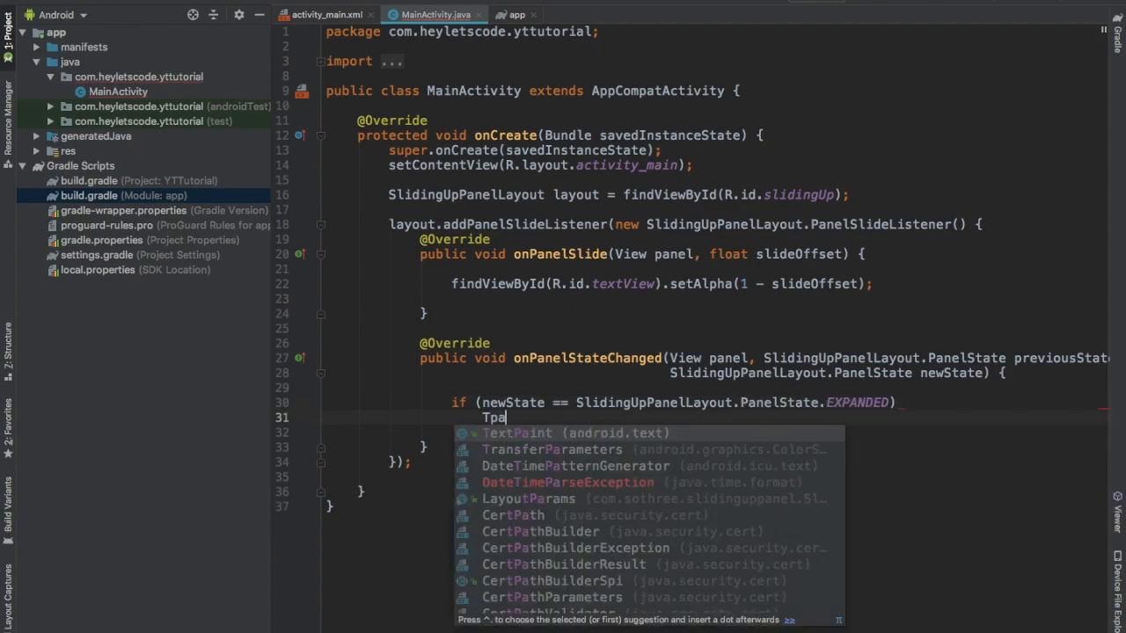
pyautogui.write('oast.makeText(MainActivity.this, "Panel expand")')
pyautogui.write('else if (newState == ')
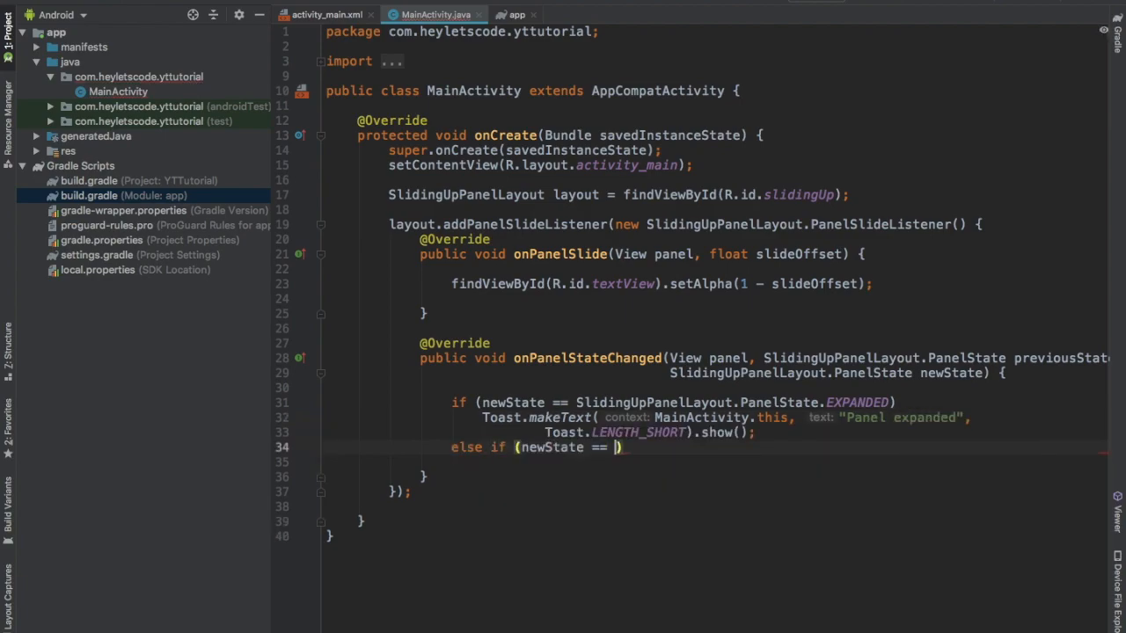
pyautogui.write('SlidingUpPanelLayout.PanelState.COLLAPSED)')
pyautogui.click(717, 462)
pyautogui.write('Toast.makeText(MainActivity.this, "Panel coll")')
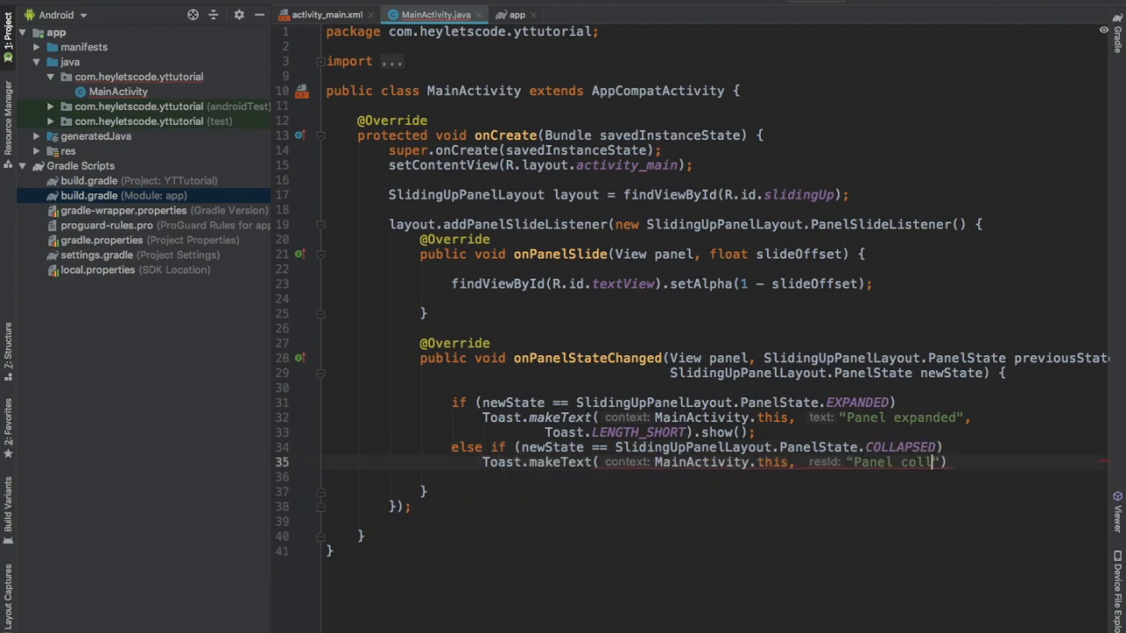
pyautogui.click(860, 28)
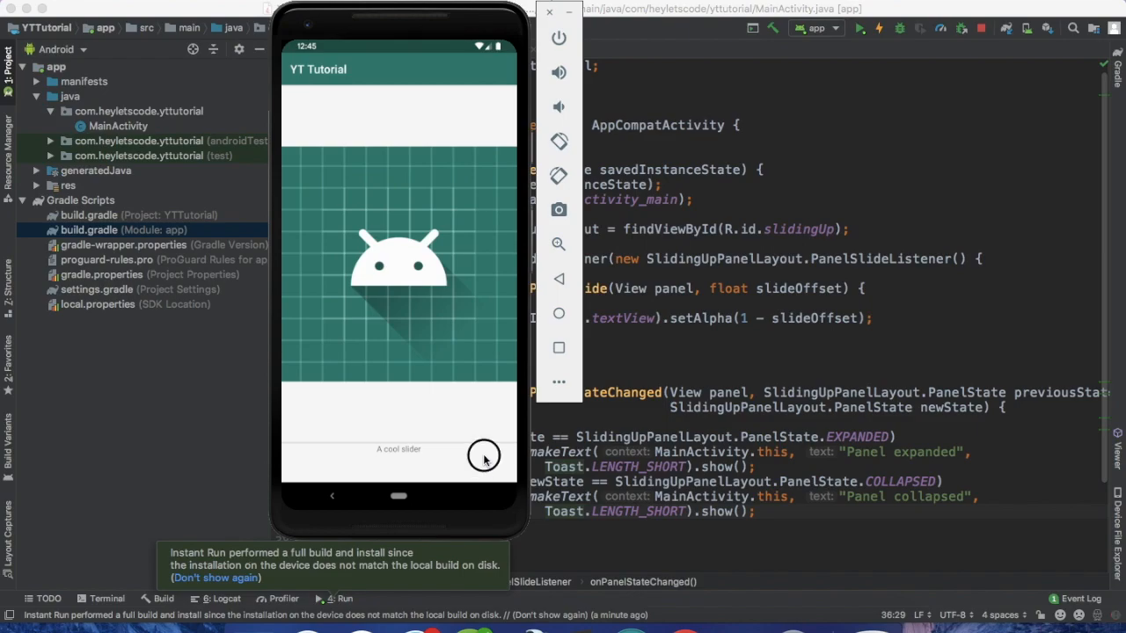
# Slide the panel open in the emulator to confirm the 'Panel expanded' toast.
pyautogui.moveTo(483, 455); pyautogui.dragTo(480, 223)
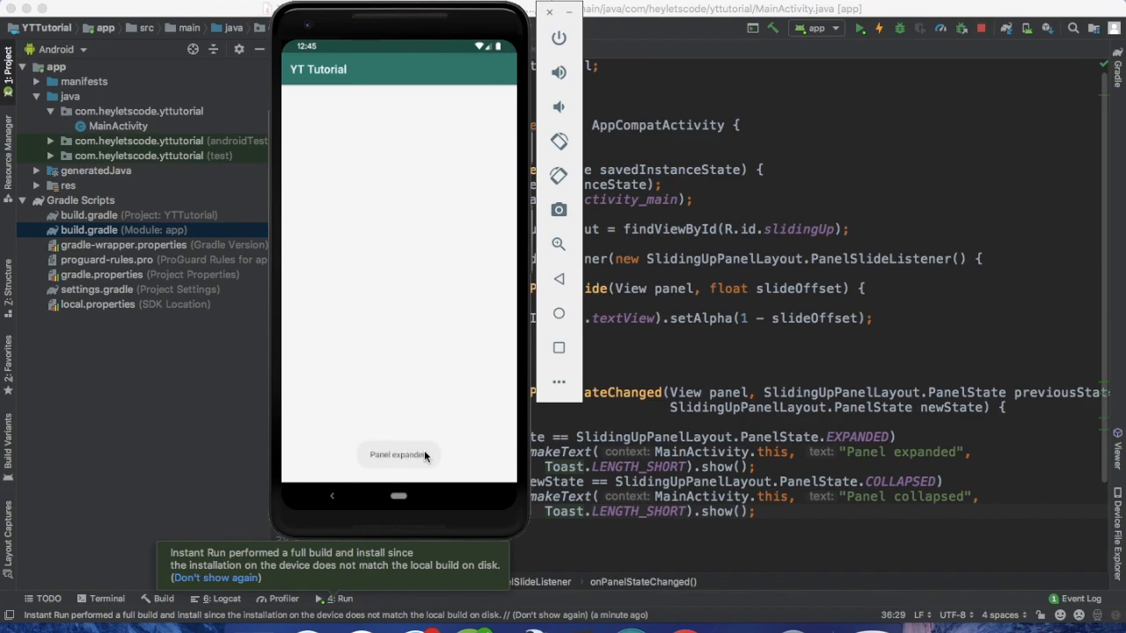
pyautogui.moveTo(478, 179)
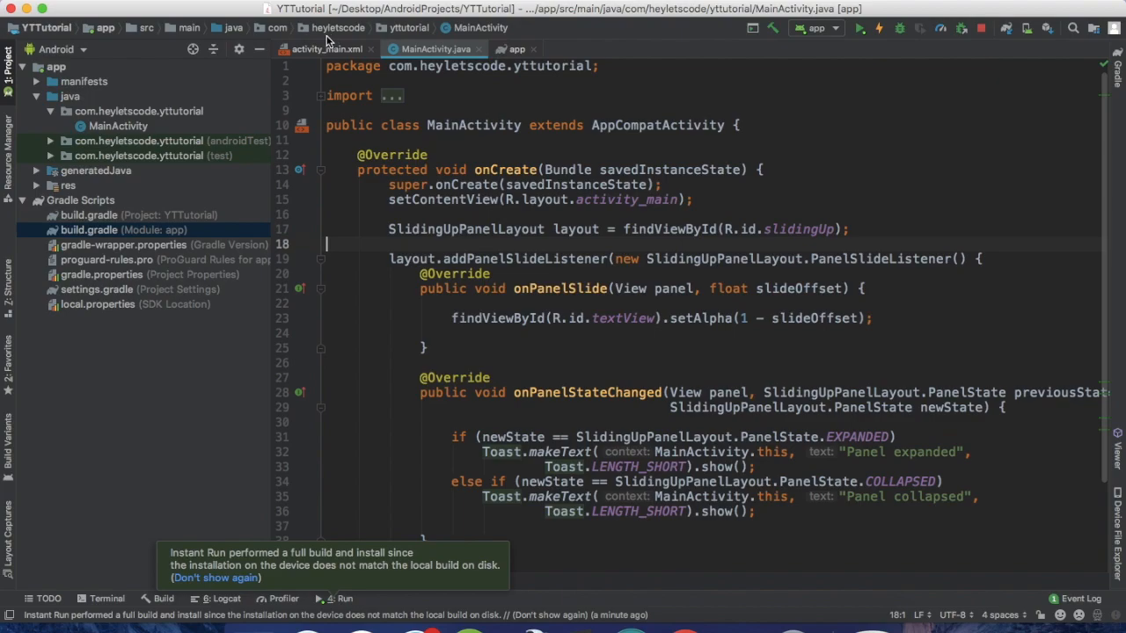
# Change panel gravity to top and TextView gravity to center|bottom, then rerun the app.
pyautogui.click(326, 49)
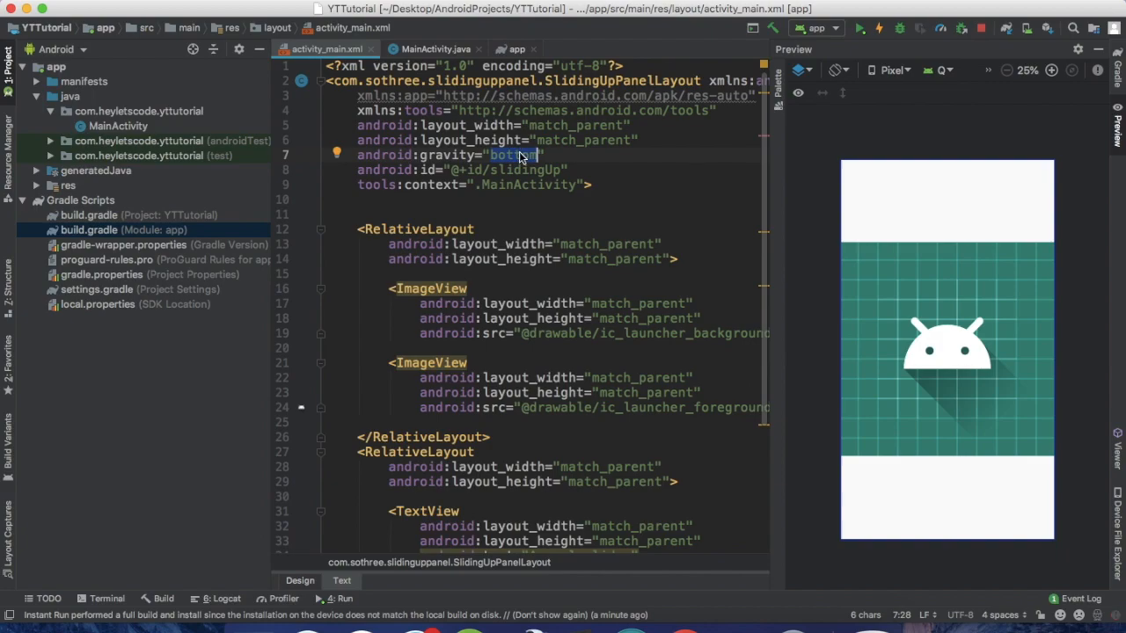
pyautogui.scroll(-3)
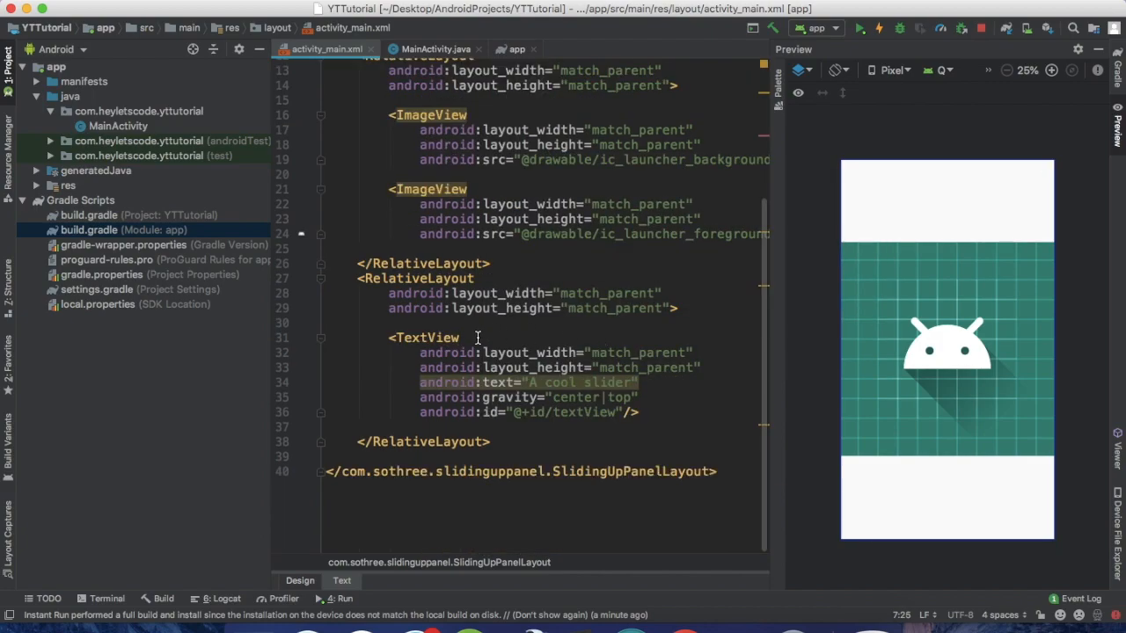
pyautogui.moveTo(559, 307)
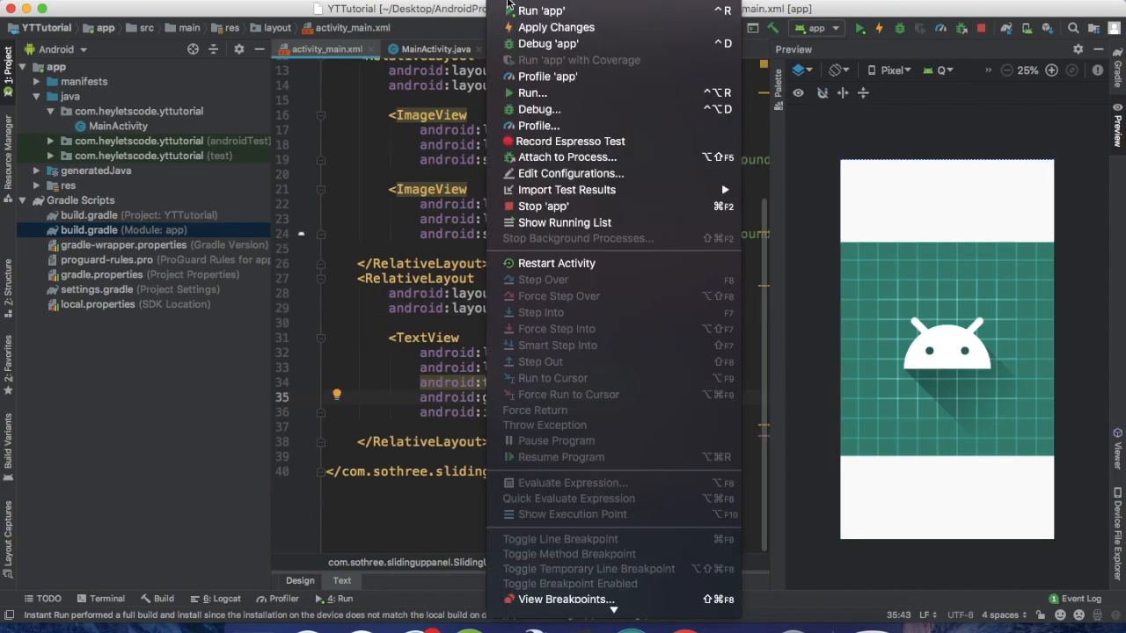
pyautogui.click(541, 11)
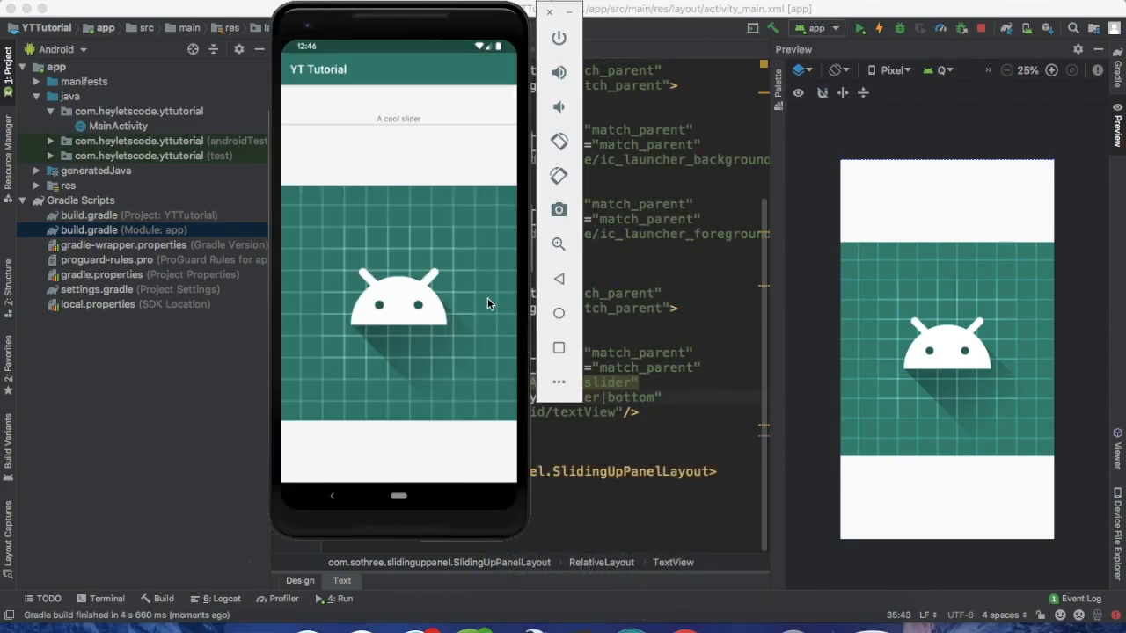